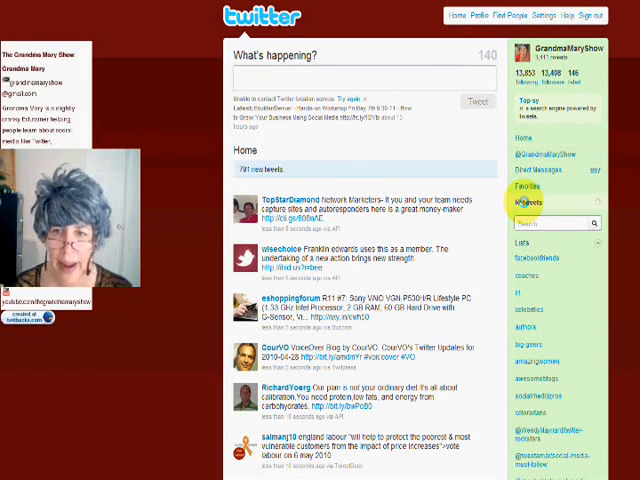
Show the Retweets page's 'Your Tweets, Retweeted' list of your own retweeted tweets
left_click(532, 202)
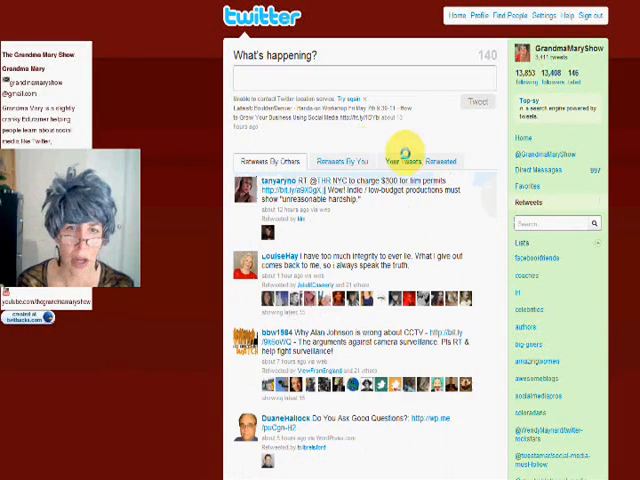
left_click(346, 161)
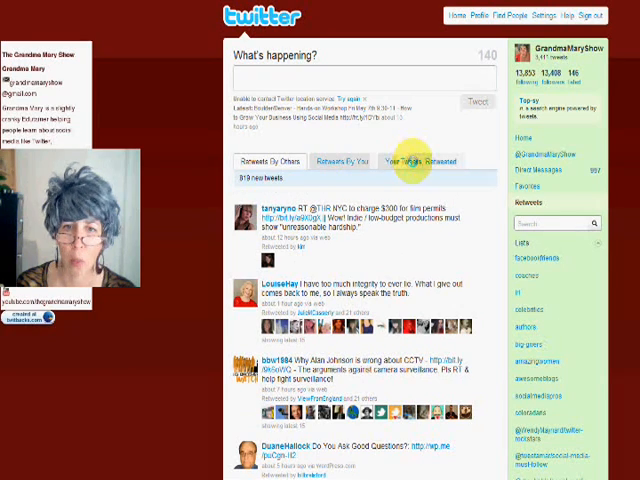
left_click(410, 162)
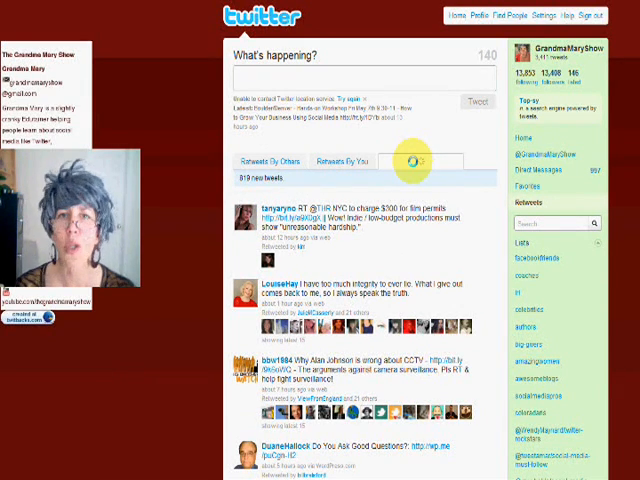
Scroll HootSuite's Mentions stream down to older tweets retweeting GrandmaMaryShow
left_click(423, 160)
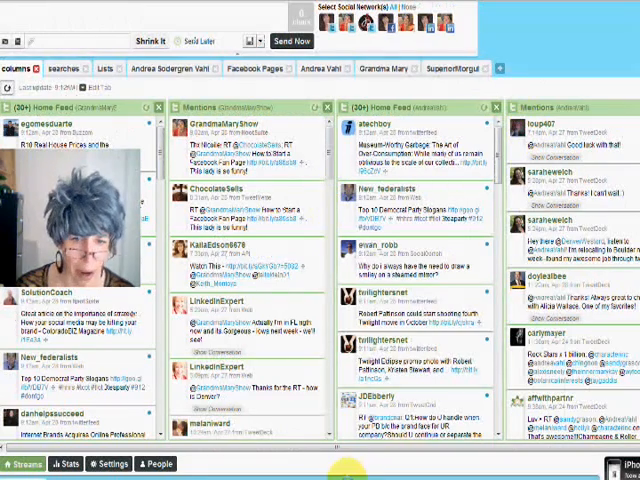
scroll("down", 3)
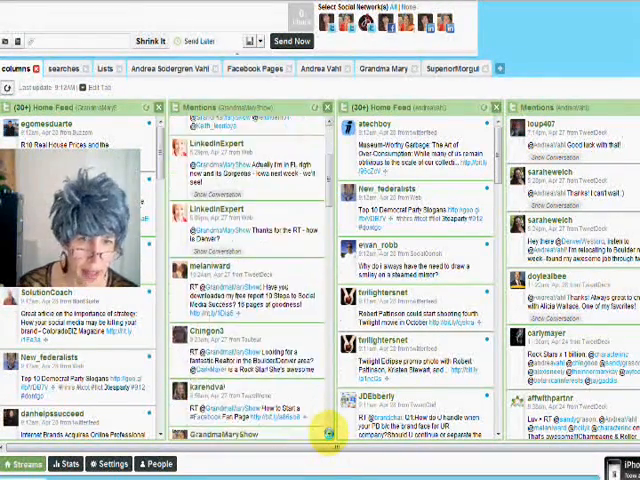